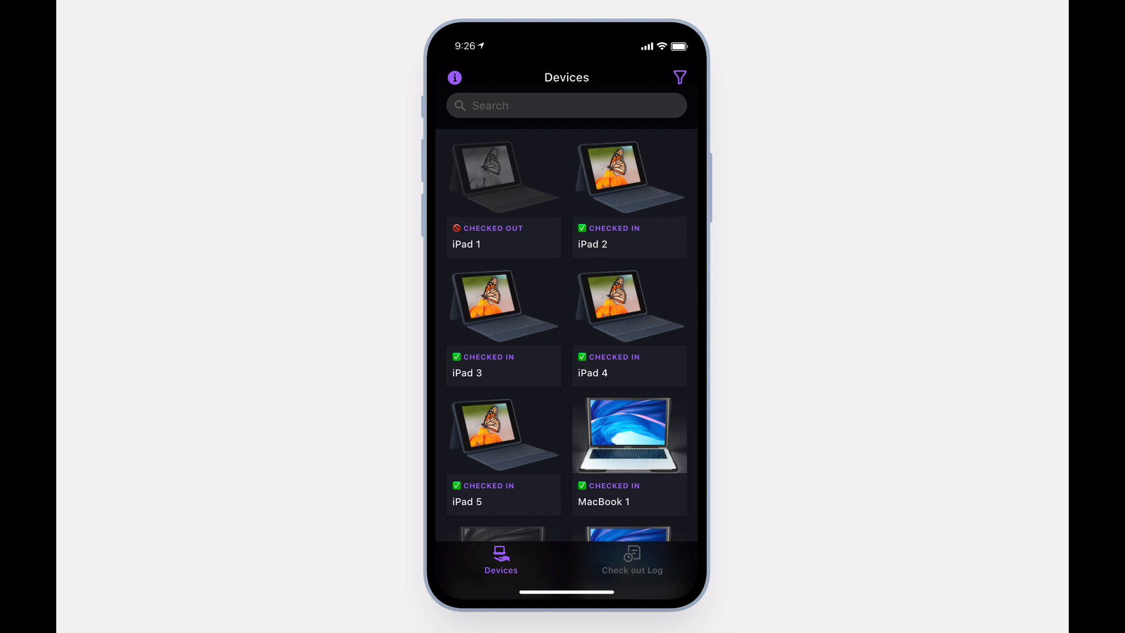
pyautogui.moveTo(684, 239)
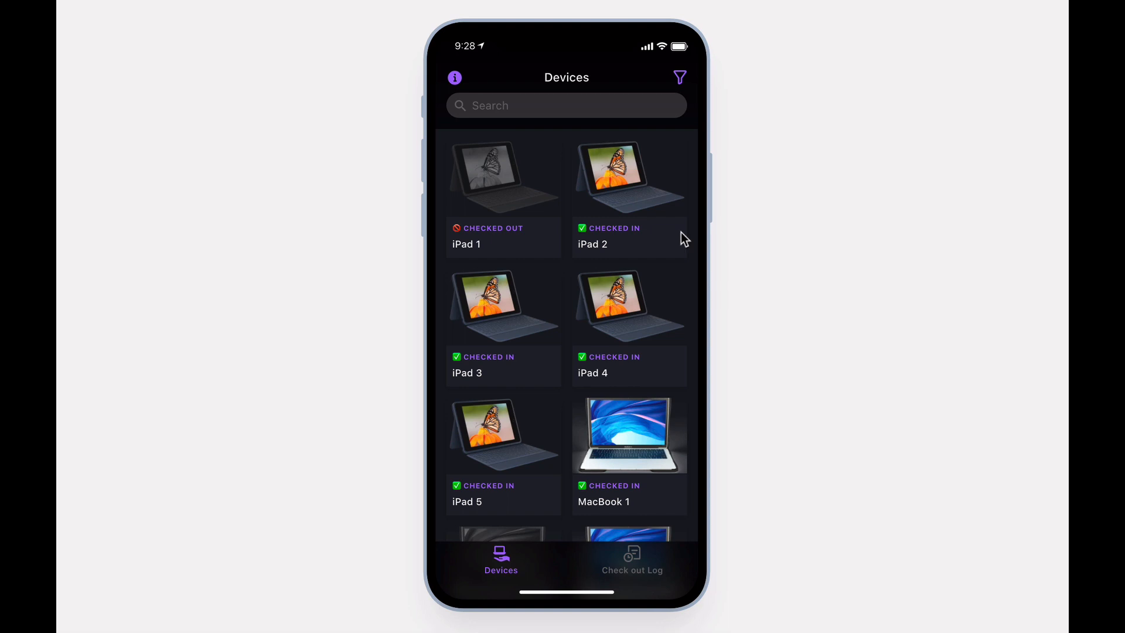
pyautogui.moveTo(629, 173)
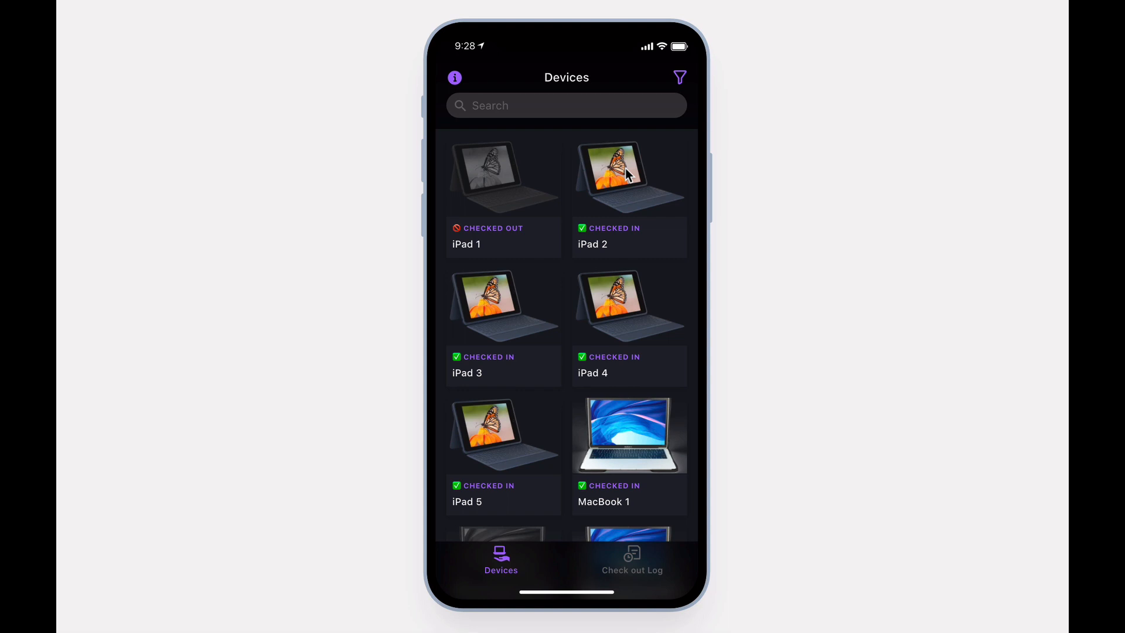
pyautogui.moveTo(627, 176)
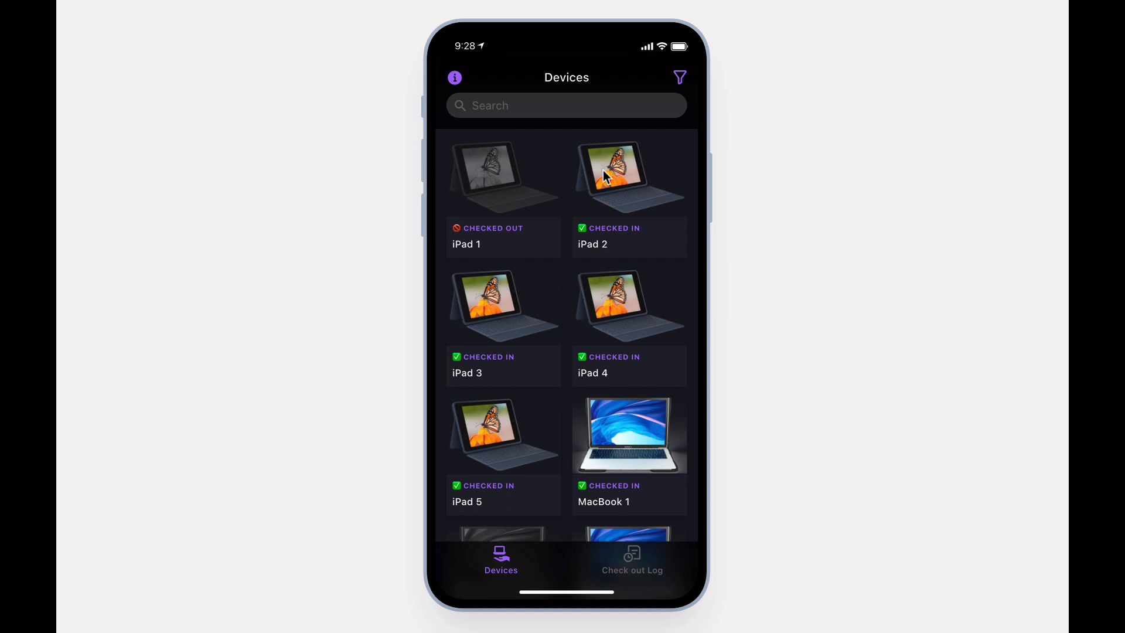
# Check out iPad 2 to Bob by submitting his name, ID and email.
pyautogui.click(627, 176)
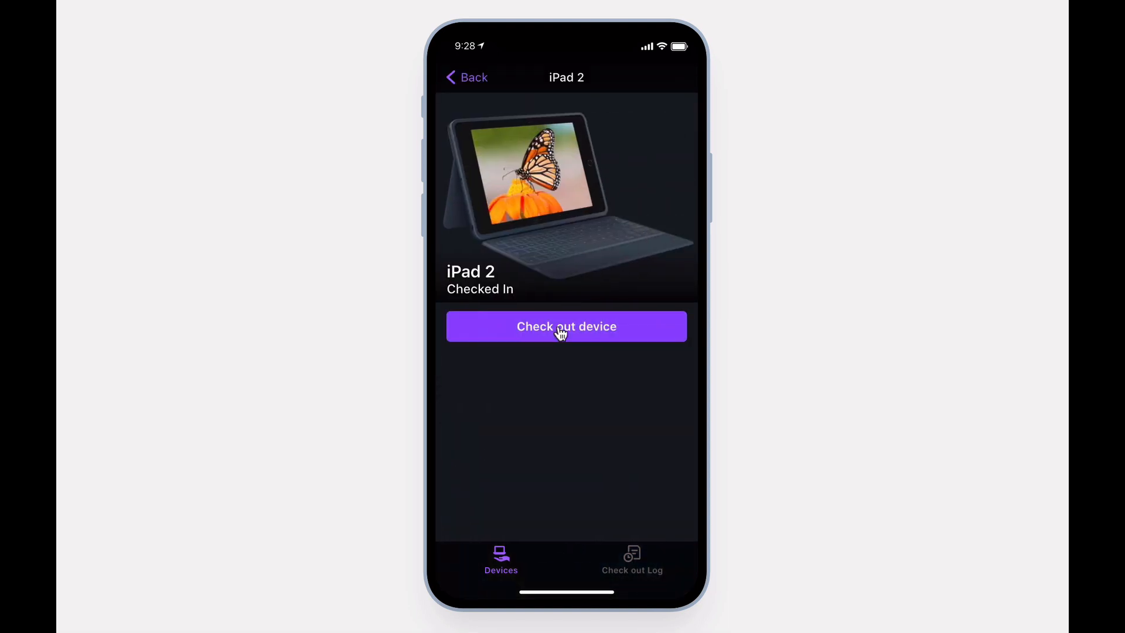
pyautogui.click(566, 327)
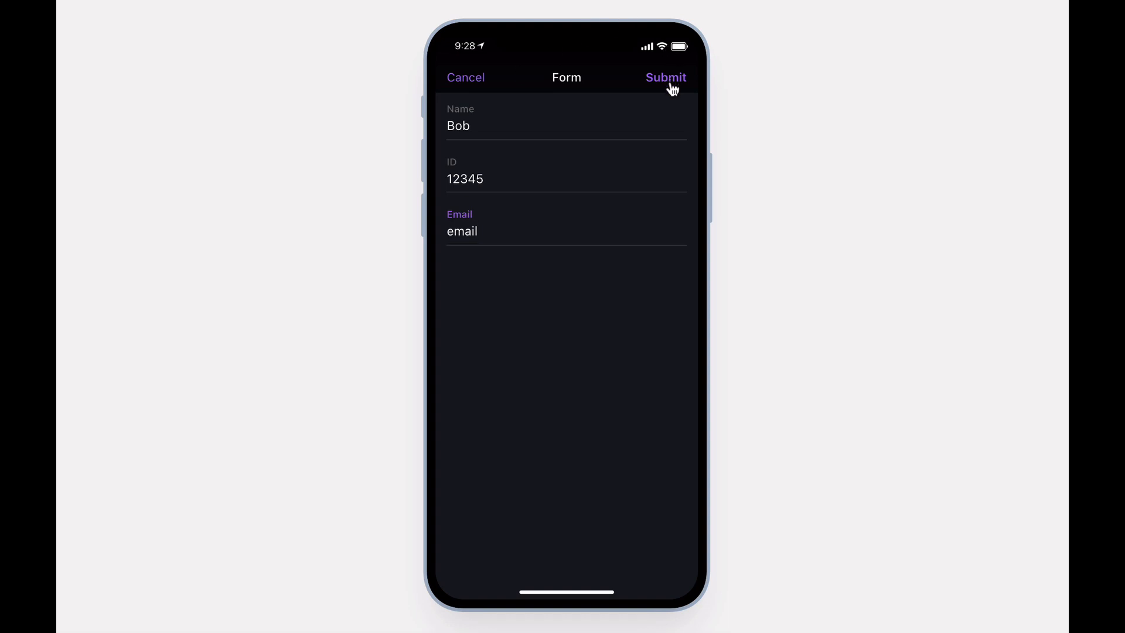
pyautogui.click(664, 77)
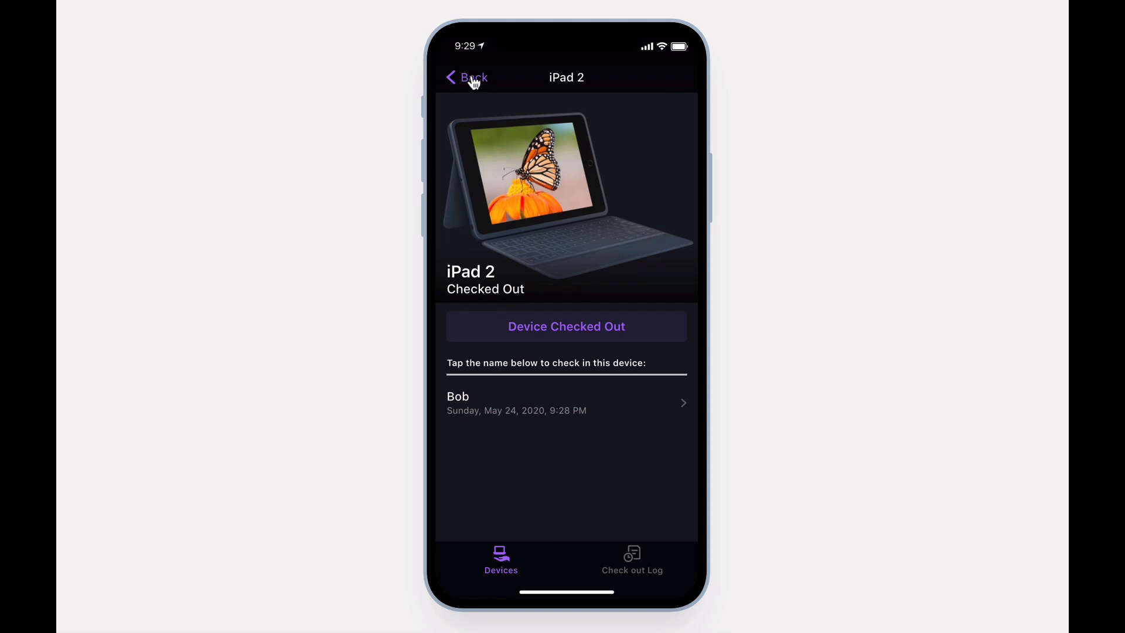
pyautogui.click(467, 78)
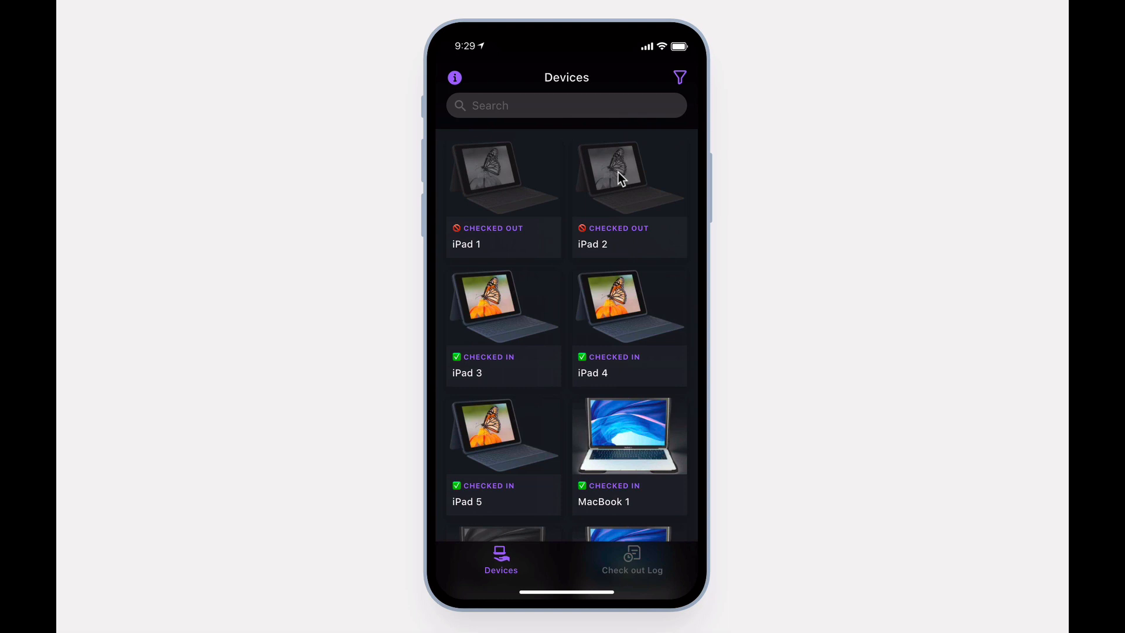
pyautogui.click(628, 176)
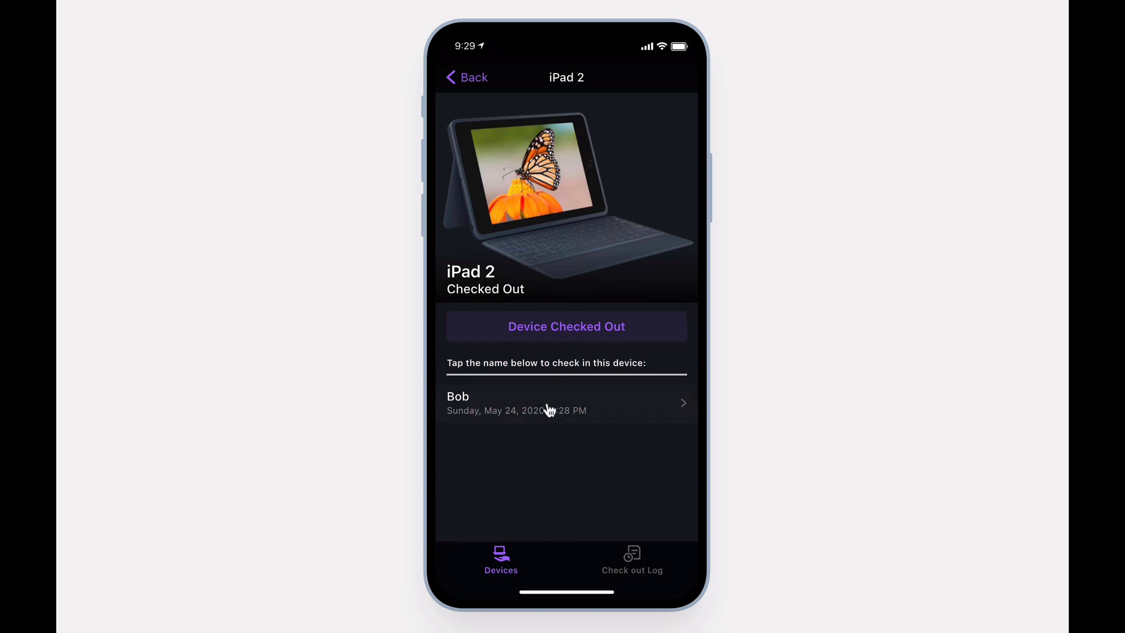
# Mark Bob's checkout record for iPad 2 as checked in.
pyautogui.click(566, 402)
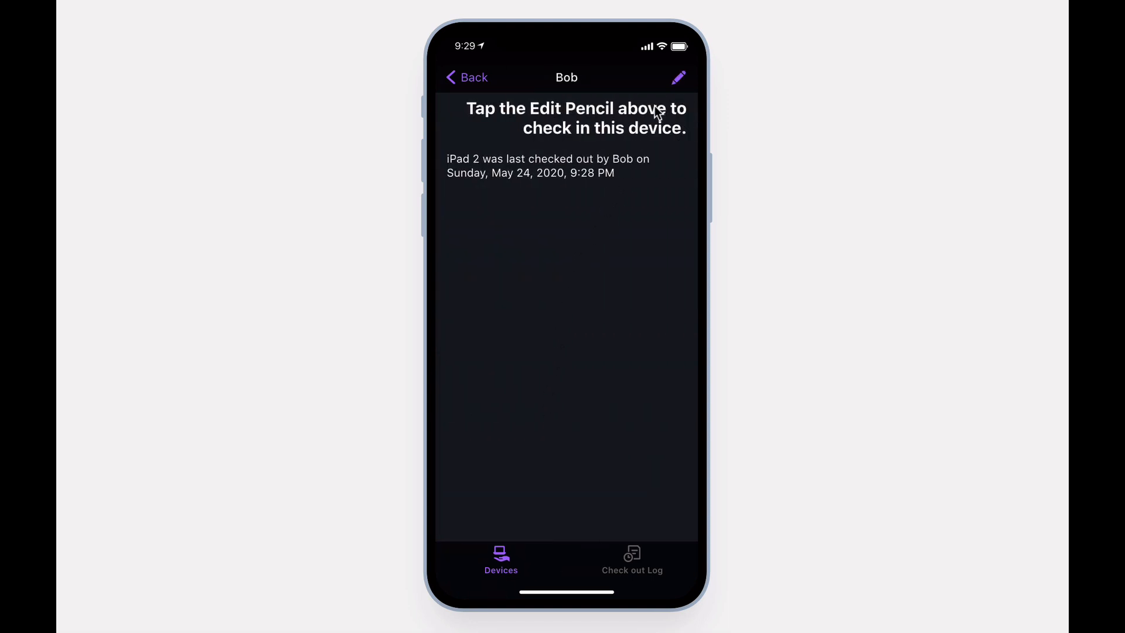
pyautogui.click(677, 77)
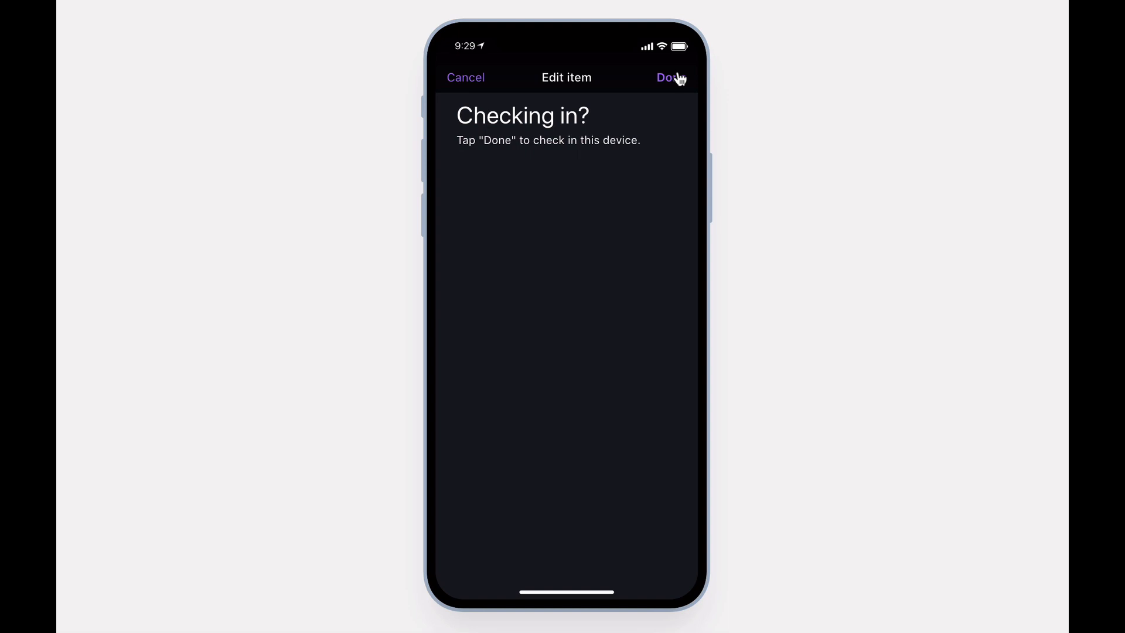
pyautogui.click(667, 78)
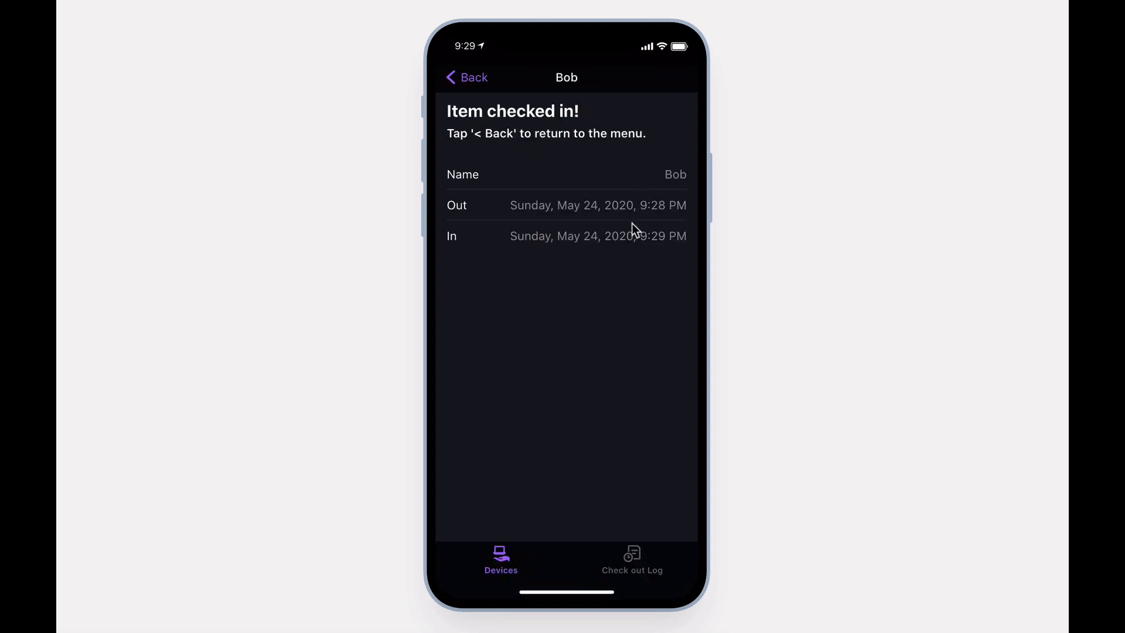
pyautogui.moveTo(501, 211)
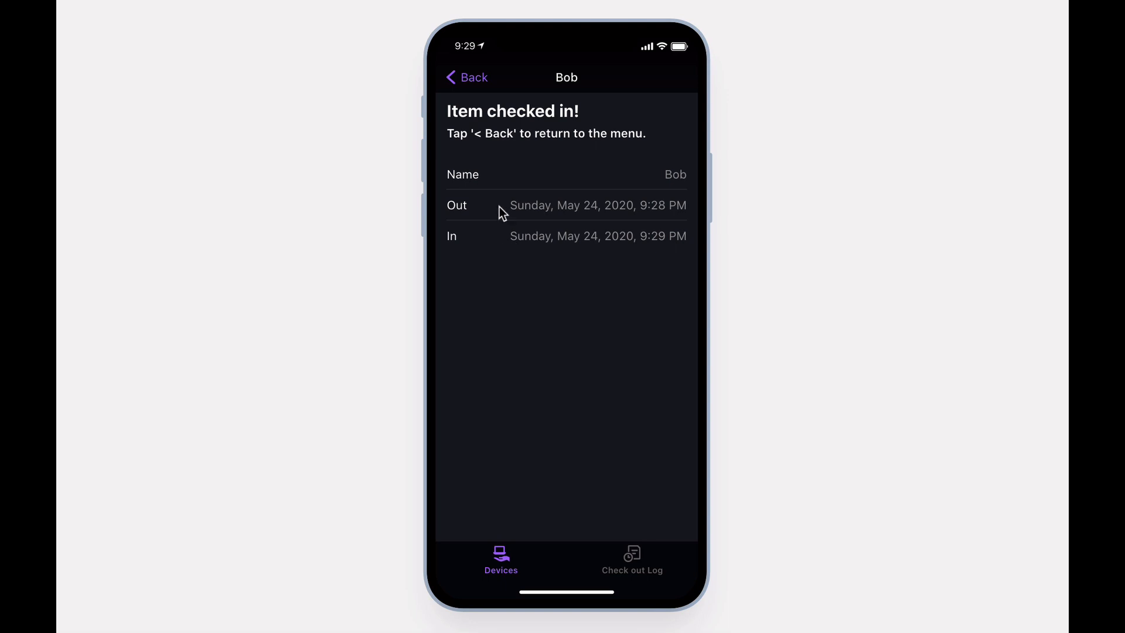
# Return to the device list and view the Check out Log transactions.
pyautogui.click(466, 77)
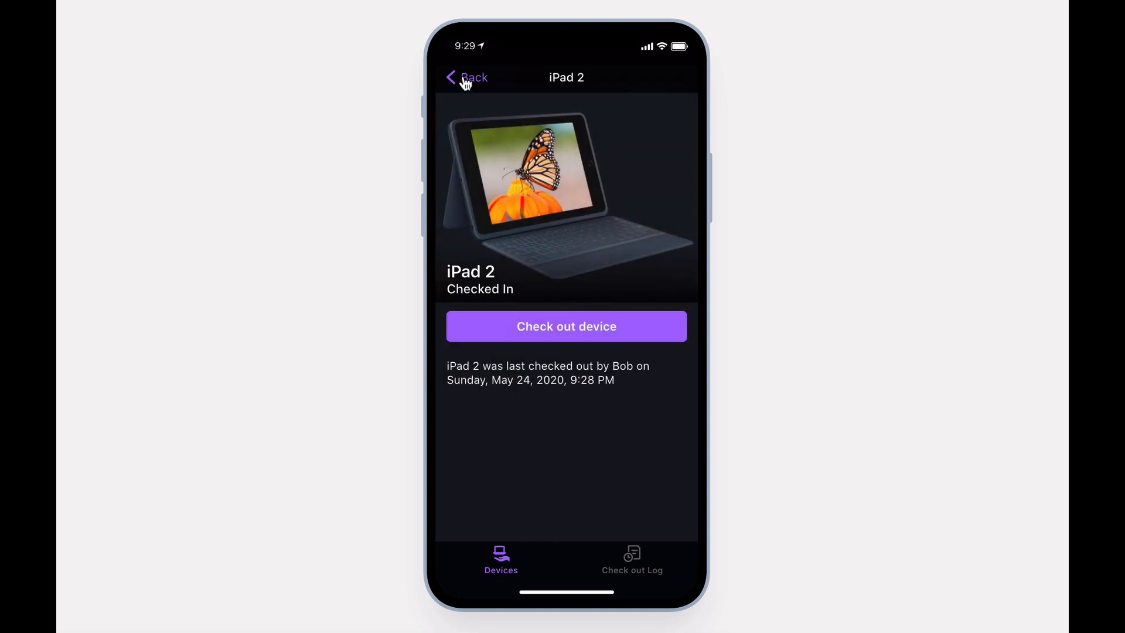
pyautogui.click(466, 77)
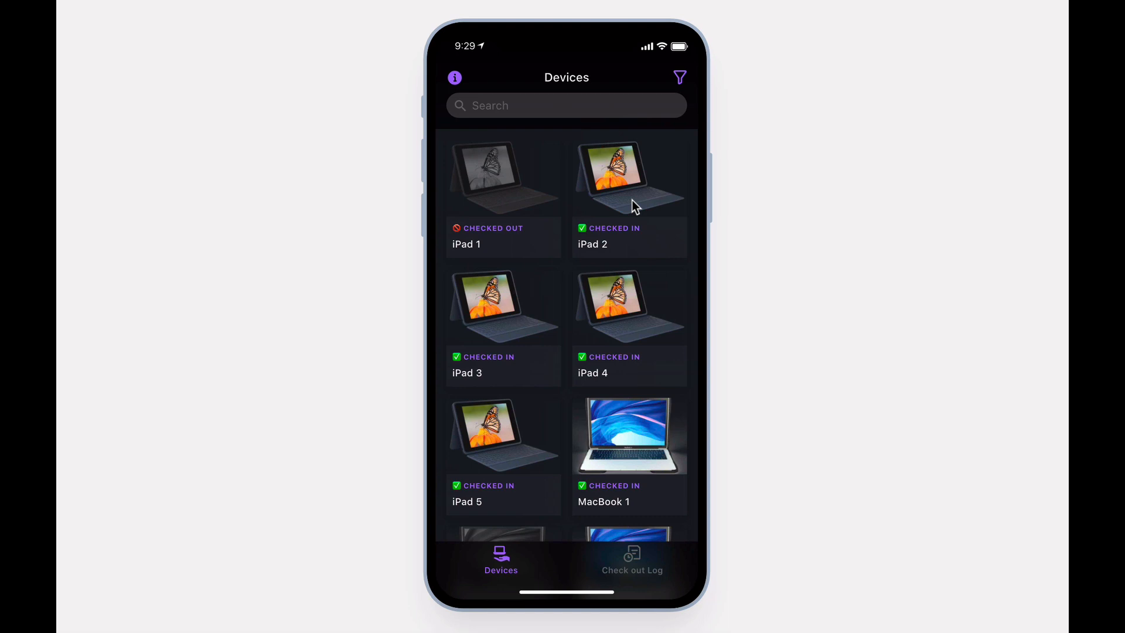
pyautogui.click(632, 560)
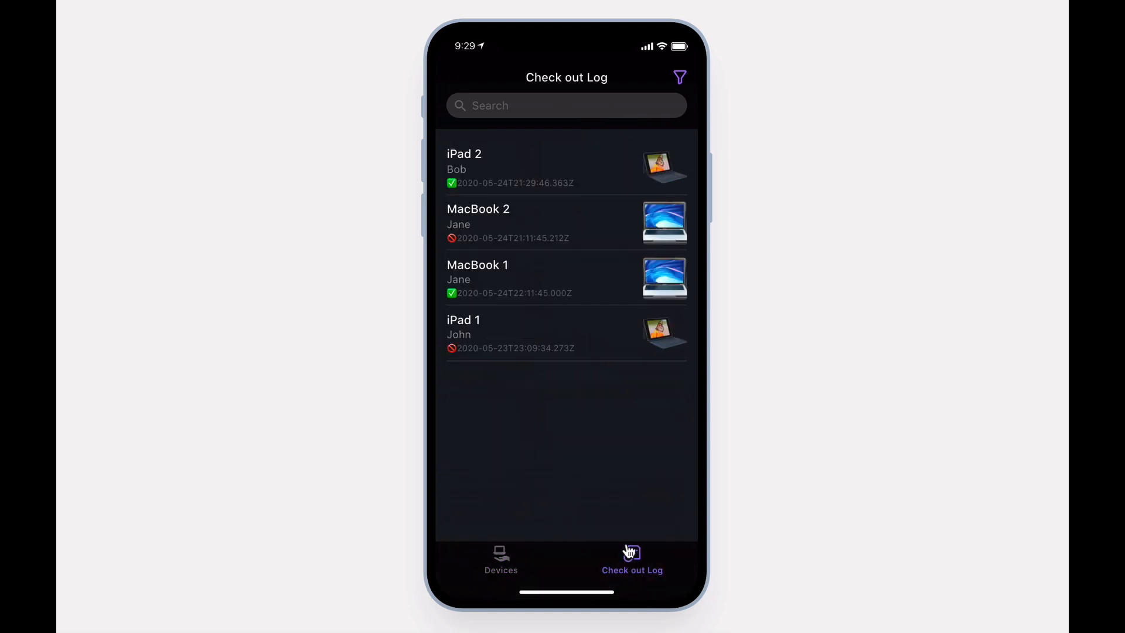